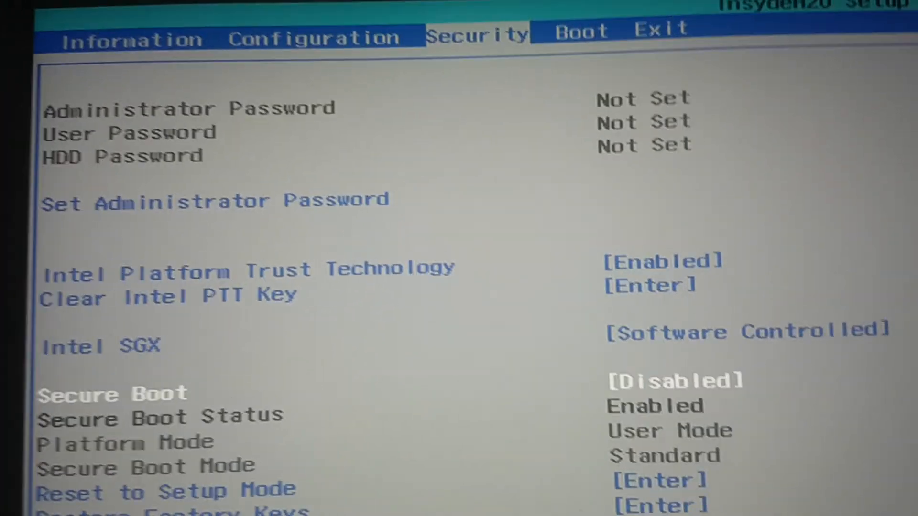
Step: Request Exit Saving Changes (F10) to bring up the save-and-exit confirmation prompt
scroll("down", 3)
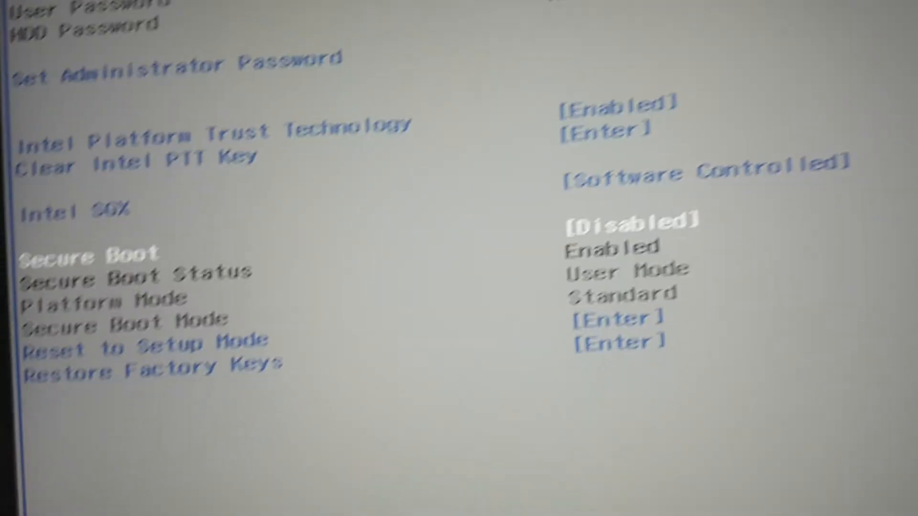
key("F10")
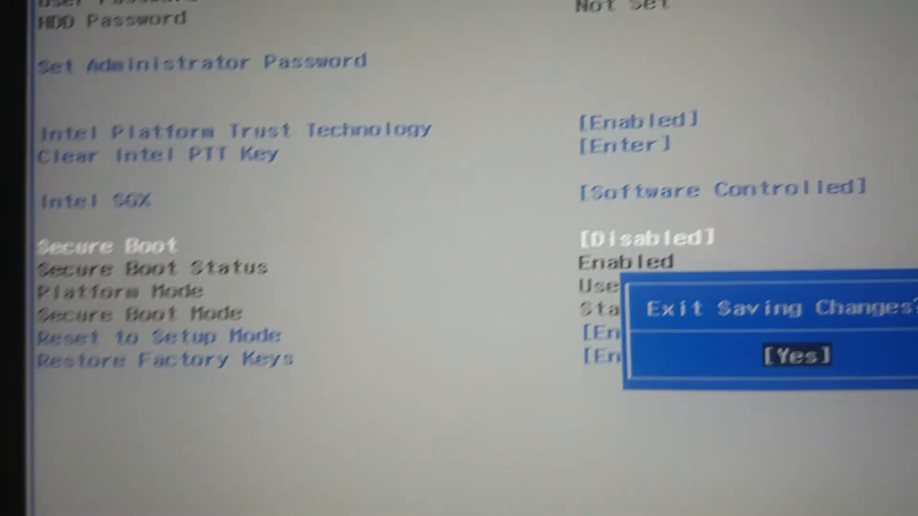